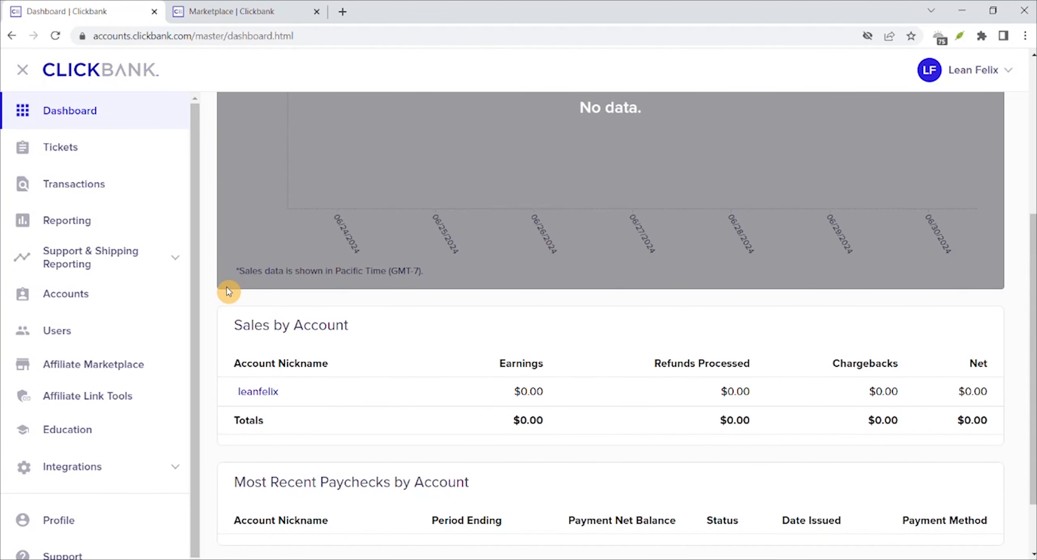
Scroll up to bring the Affiliate Marketplace home page into view
scroll("up", 3)
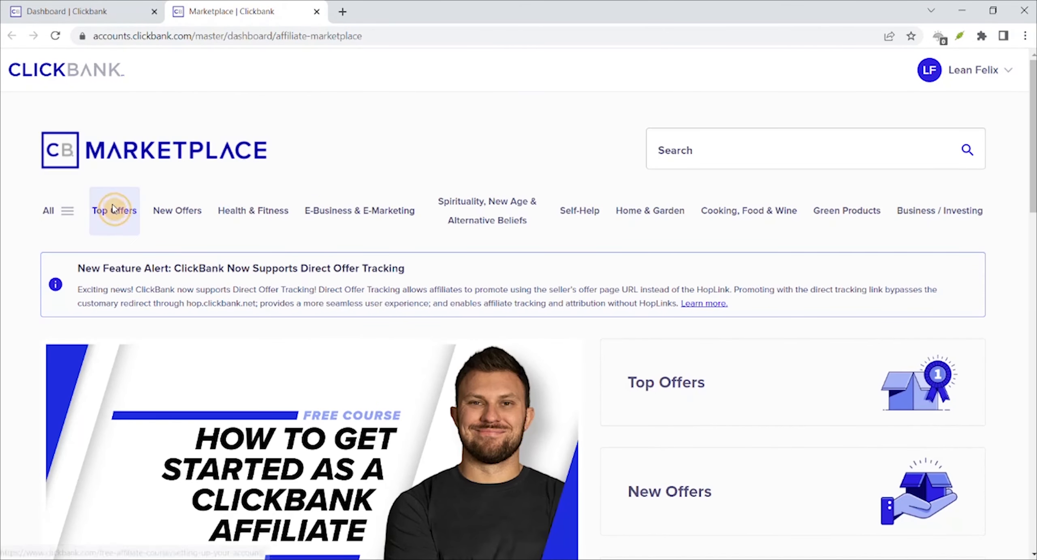
Show the Top Offers list (1758 offers, Java Burn first) and scroll through the results
left_click(114, 211)
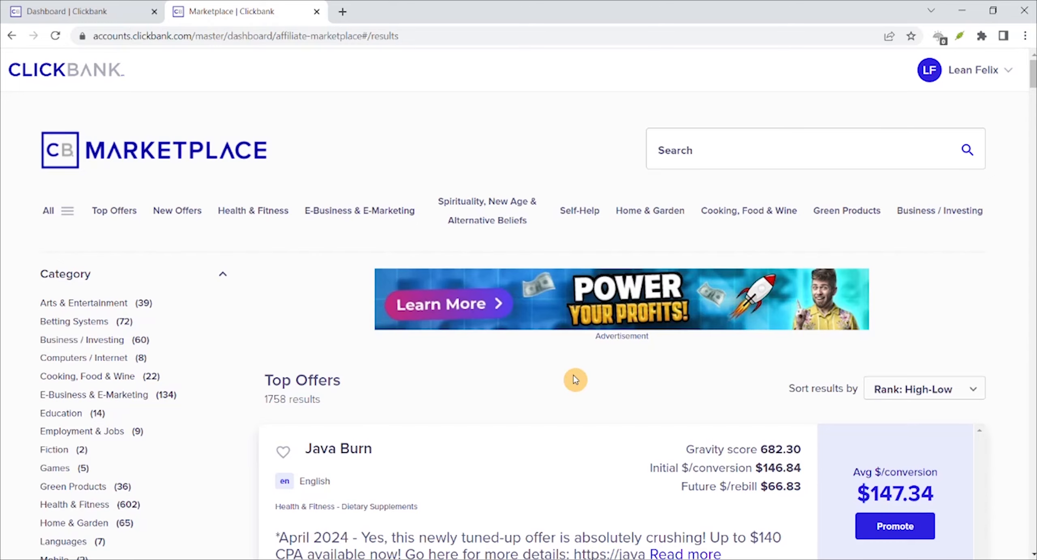
scroll("down", 3)
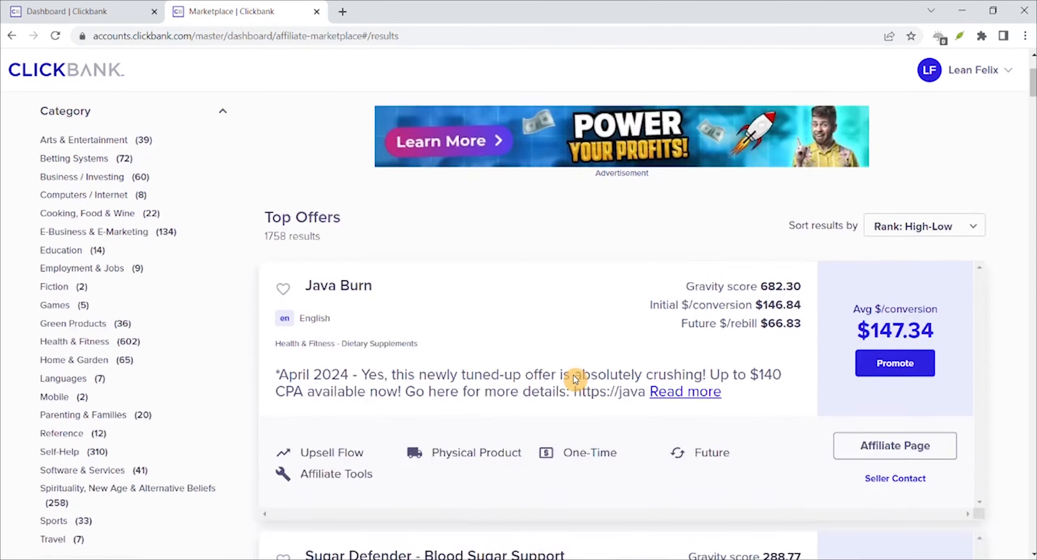
scroll("down", 3)
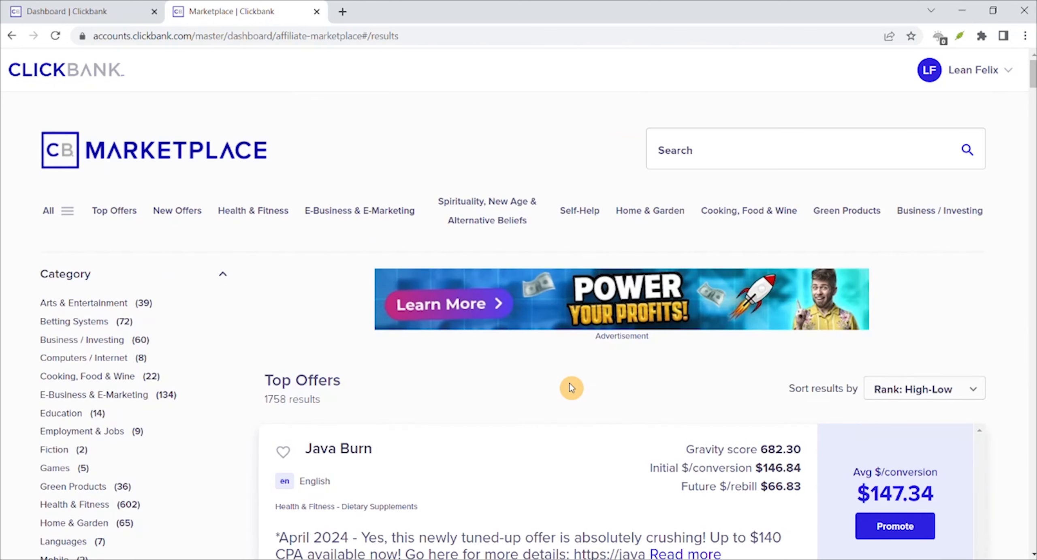
Show the Health & Fitness category offers sorted by Gravity: High-Low and browse them
left_click(253, 211)
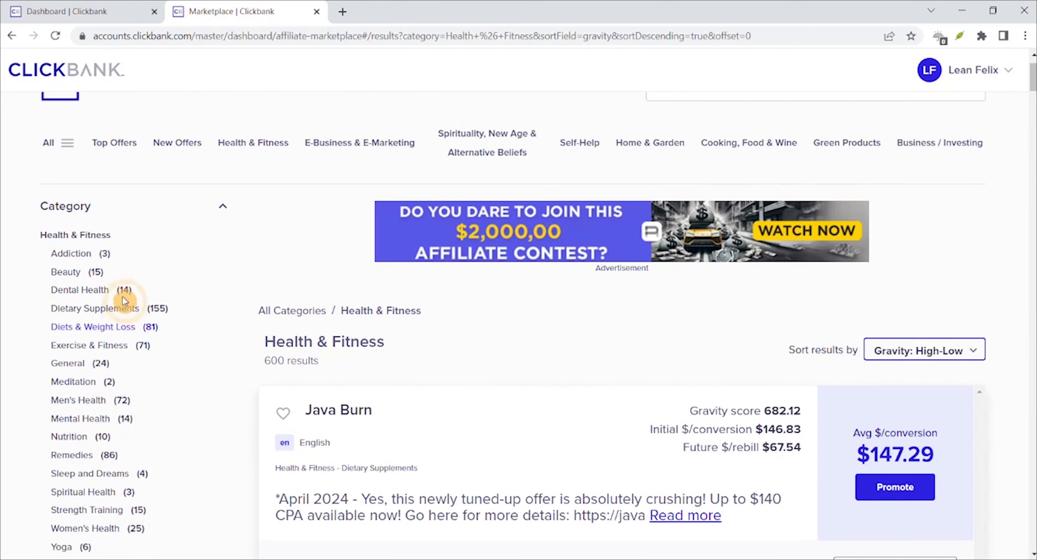
scroll("down", 3)
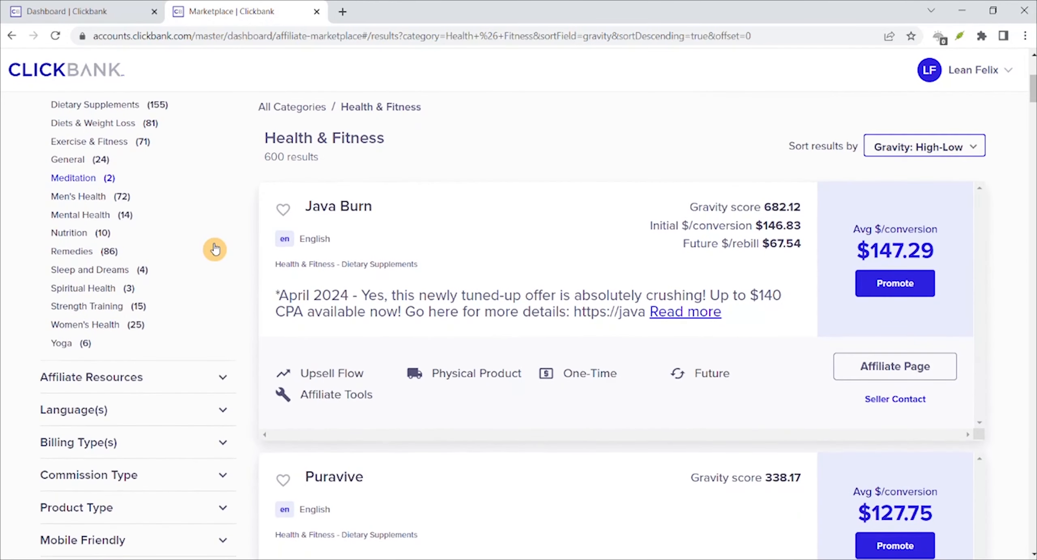
mouse_move(216, 248)
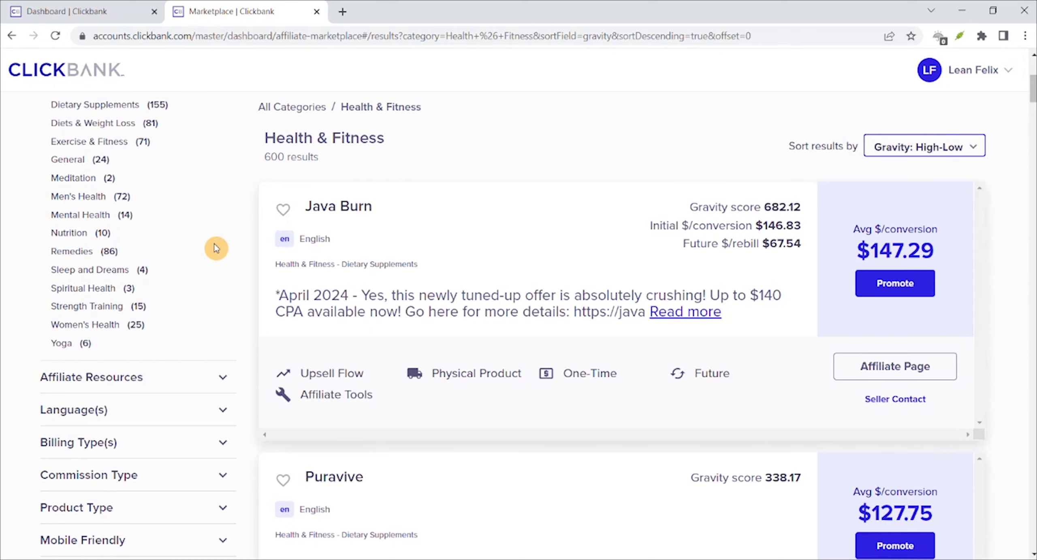
scroll("down", 3)
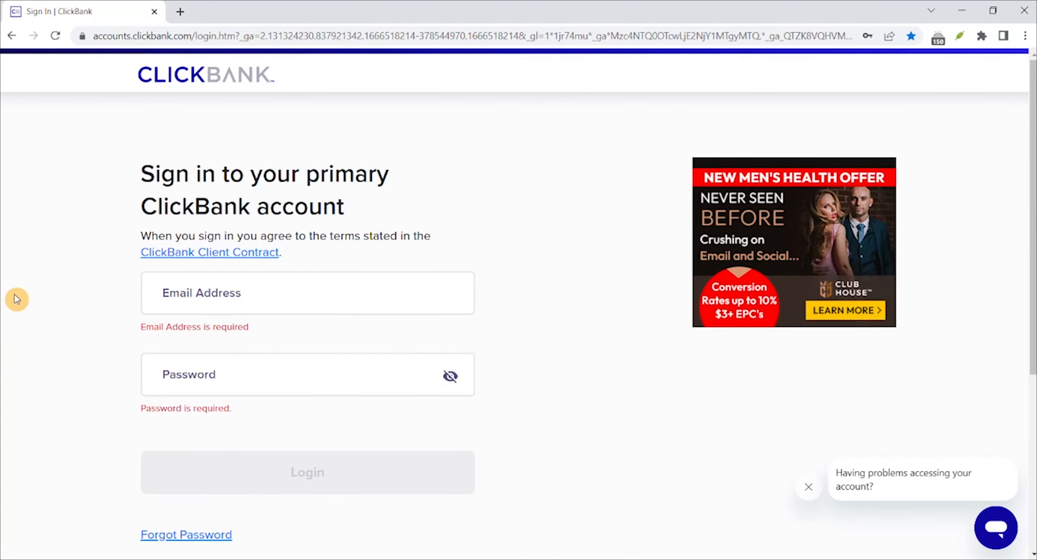
mouse_move(25, 303)
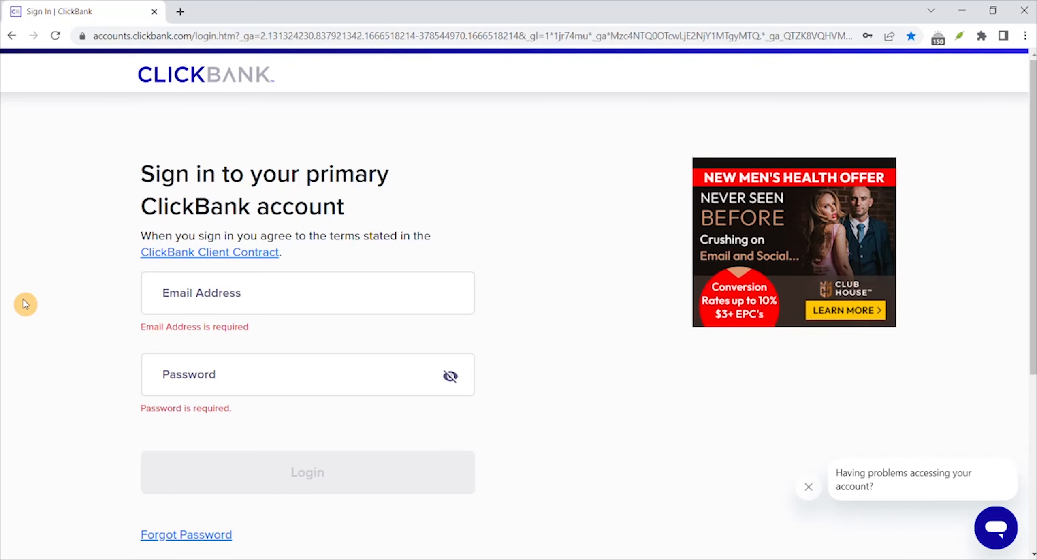
scroll("down", 3)
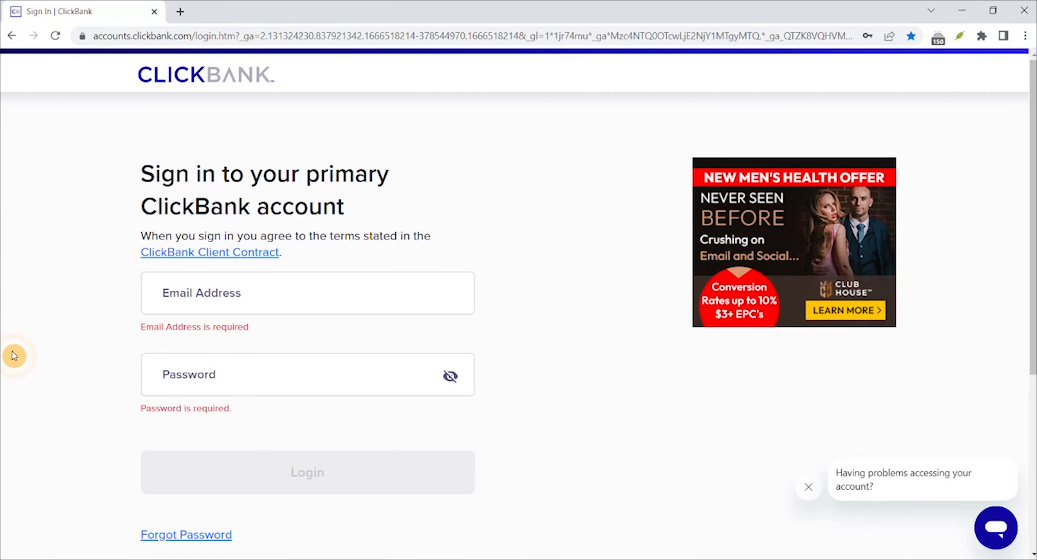
scroll("down", 3)
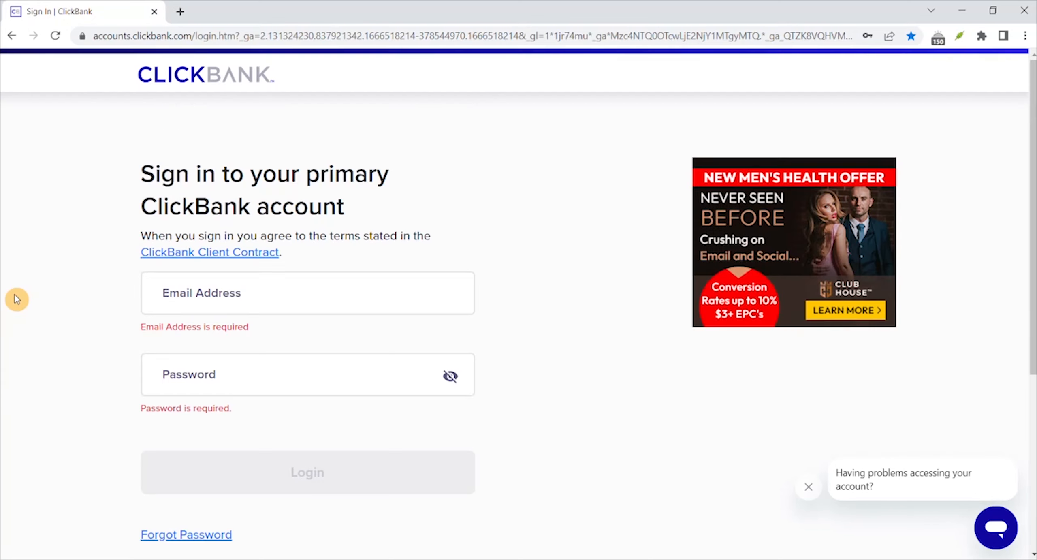
mouse_move(25, 303)
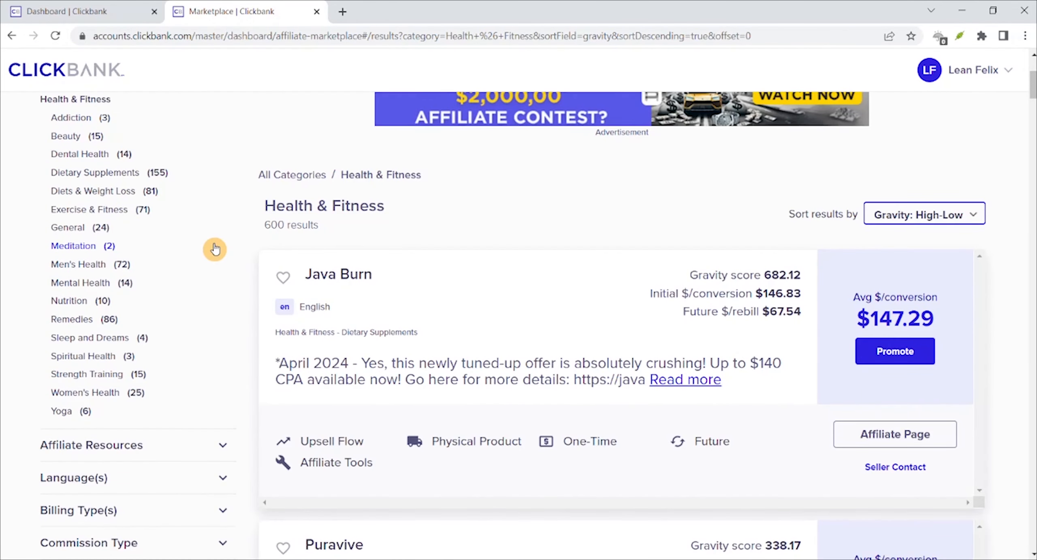
scroll("down", 3)
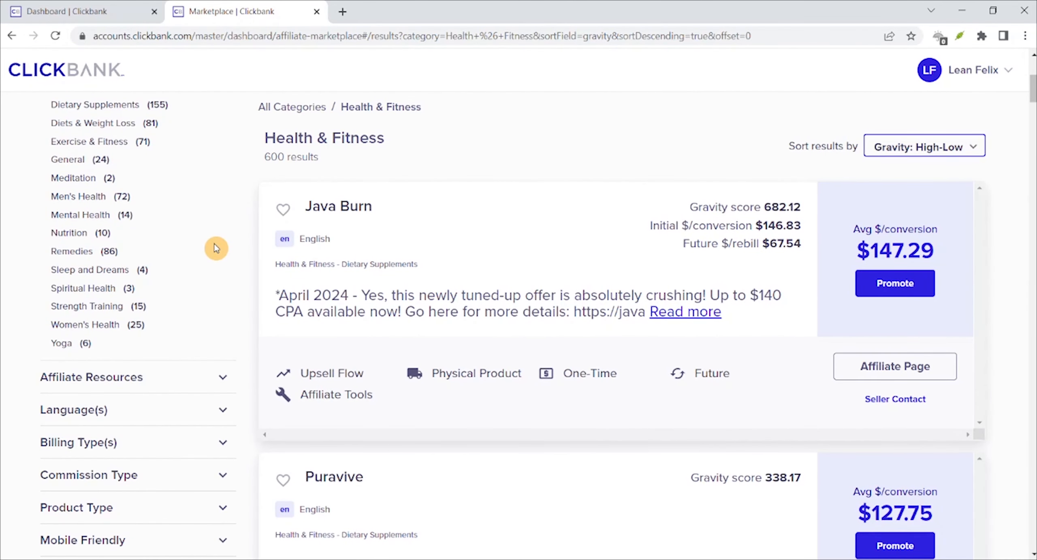
scroll("down", 3)
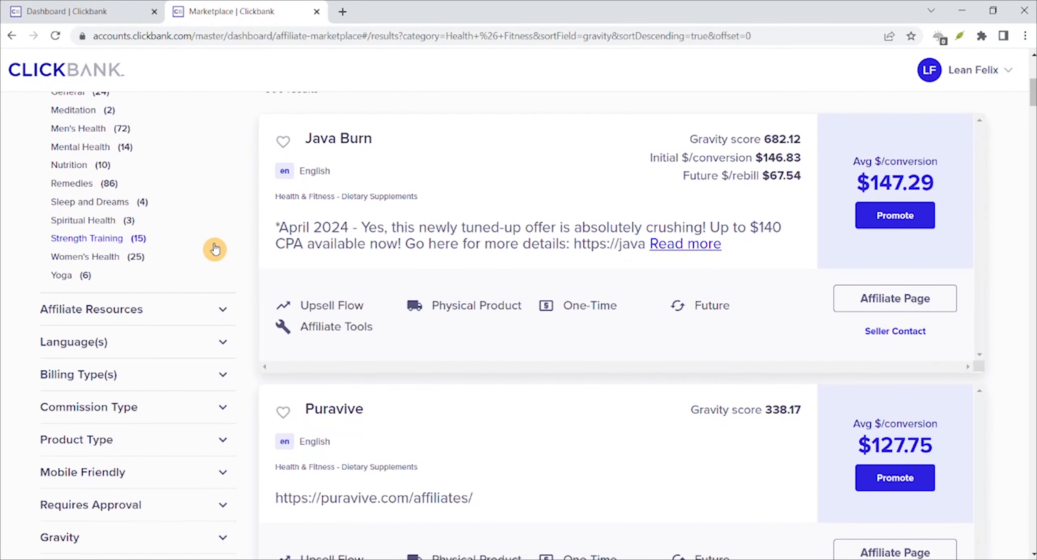
mouse_move(206, 226)
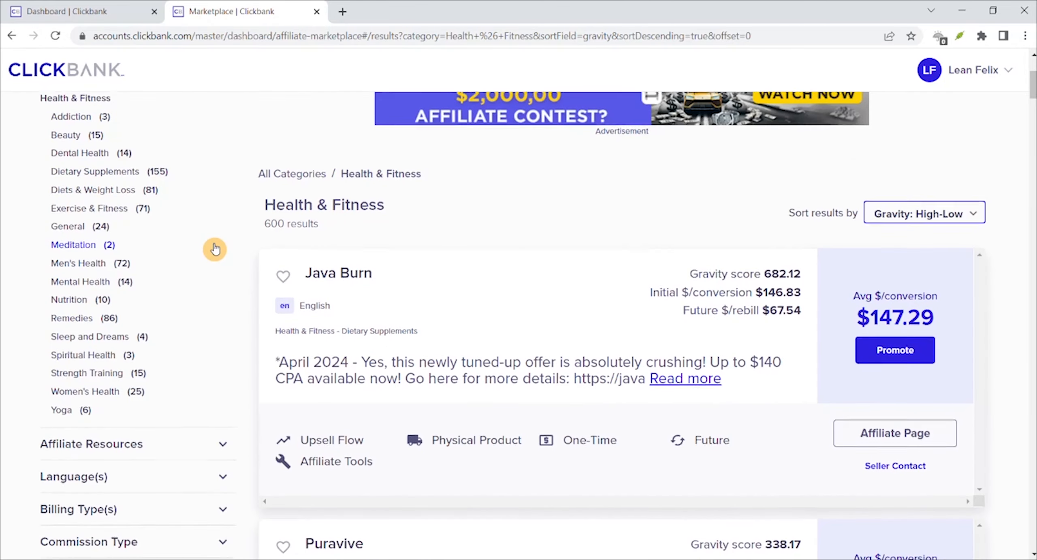
scroll("down", 3)
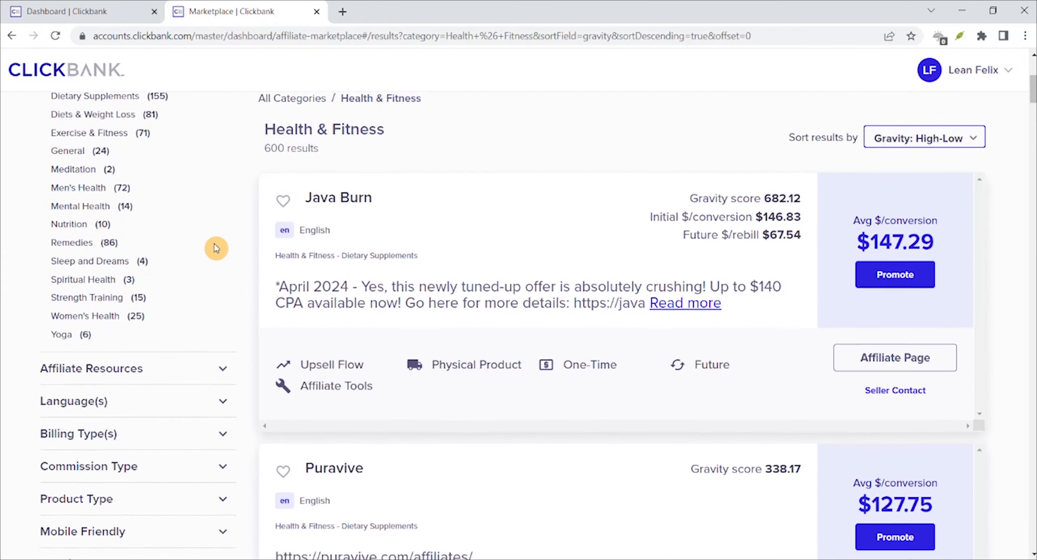
scroll("down", 3)
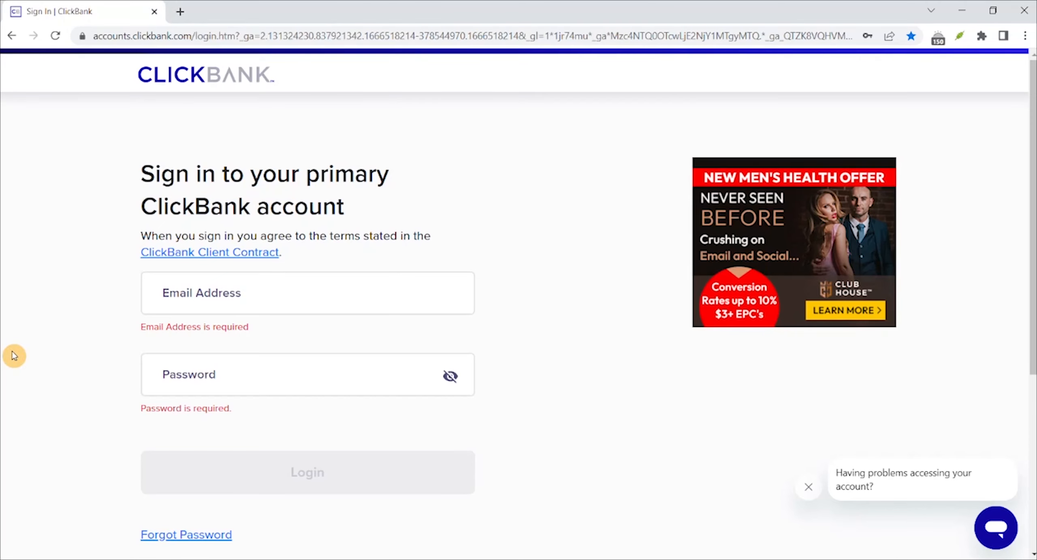
Scroll the ClickBank sign-in page with empty email and password fields
scroll("down", 3)
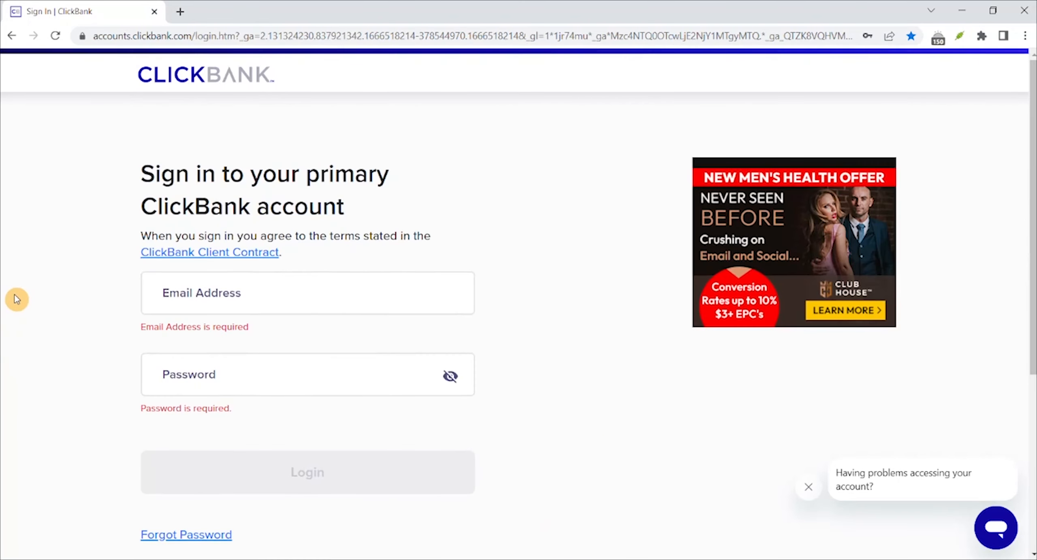
mouse_move(25, 304)
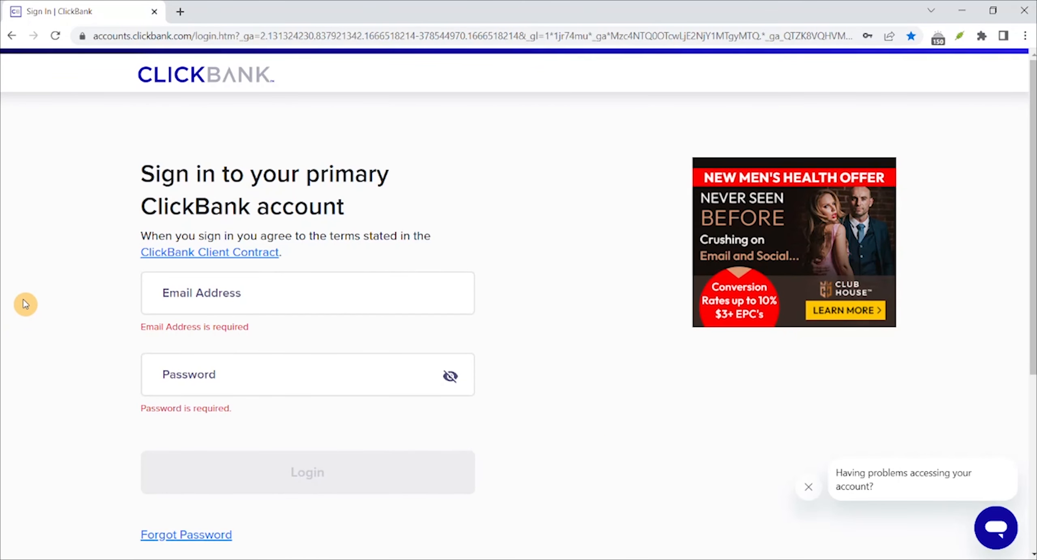